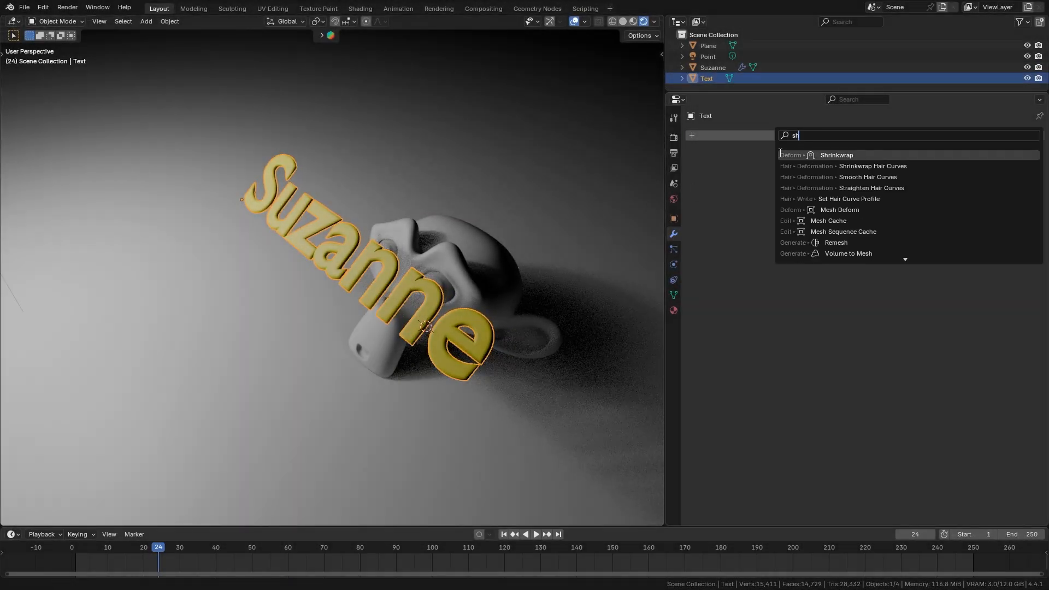
Add SurfaceFlow to the plane in Advanced mode targeting Icosphere, then select the pipe on the cube
left_click(836, 154)
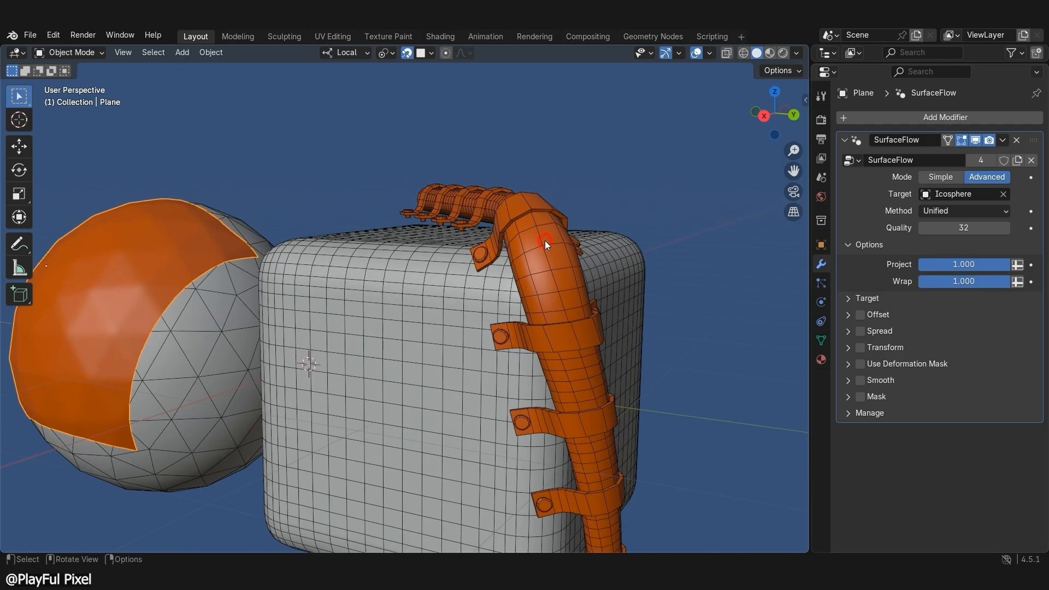
left_click(964, 211)
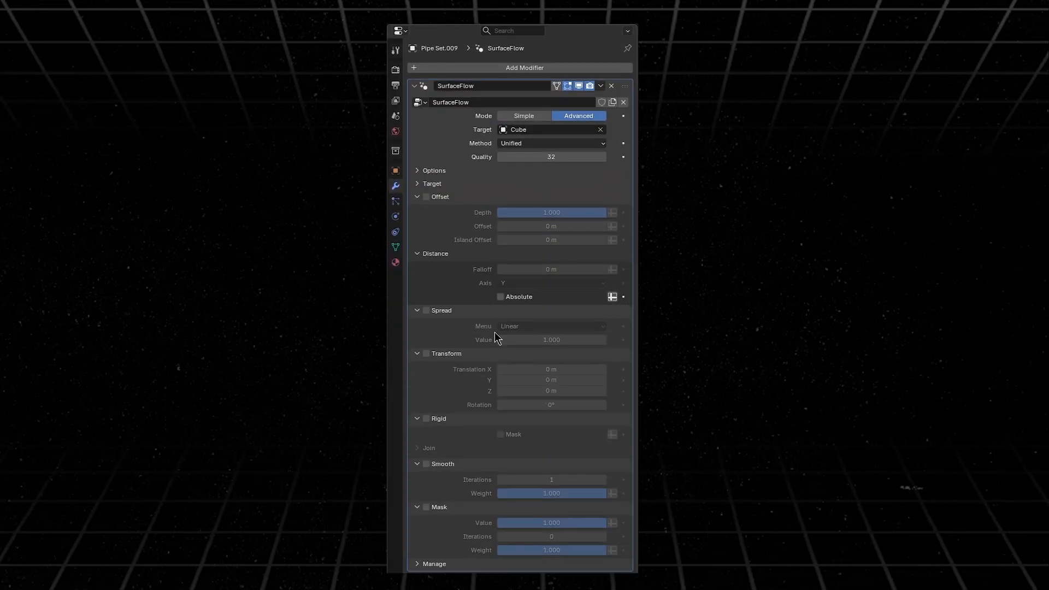
Swap Shrinkwrap for SurfaceFlow targeting Cube with Offset -0.302 m and move the pipe set onto the cube's side
left_click(425, 197)
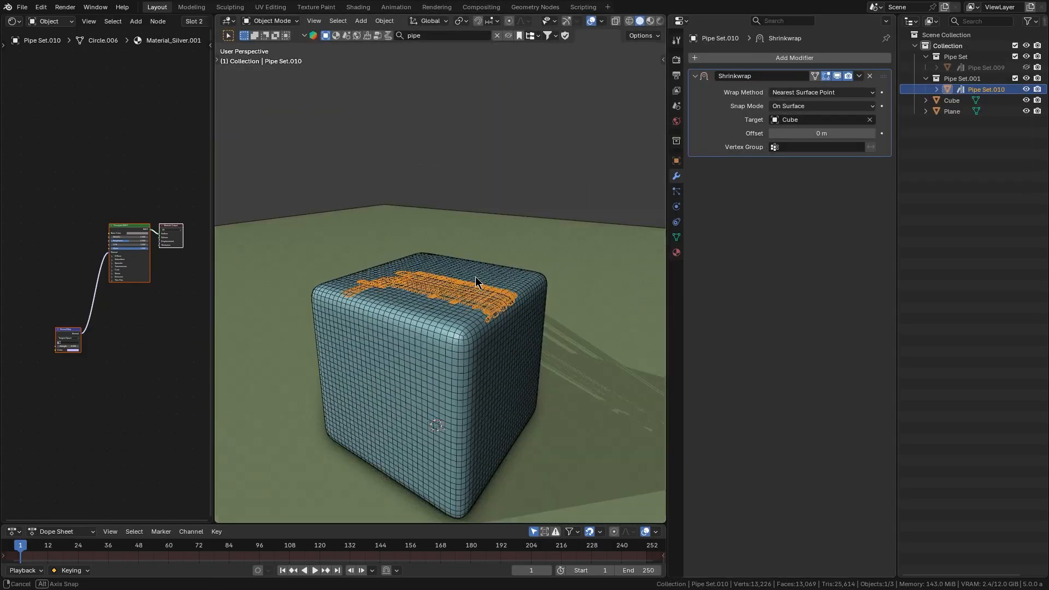
left_click(820, 106)
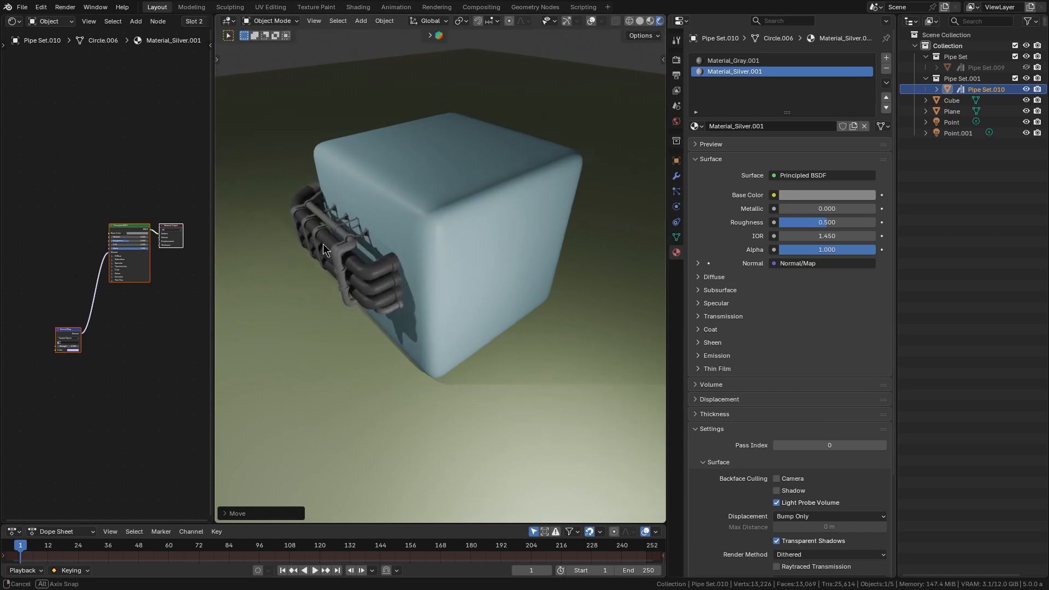
left_click_drag(325, 251, 514, 224)
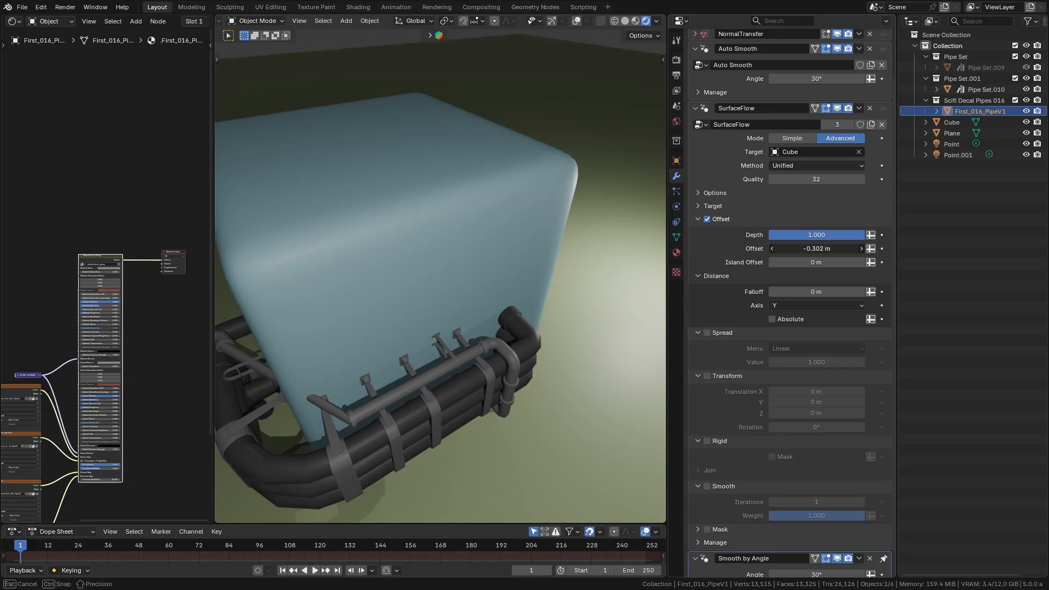
Offset the decal strip, switch Method to Phased and slide Pipe Set.010 over the cube's top edge, tweaking Flow Offset
left_click_drag(803, 248, 830, 248)
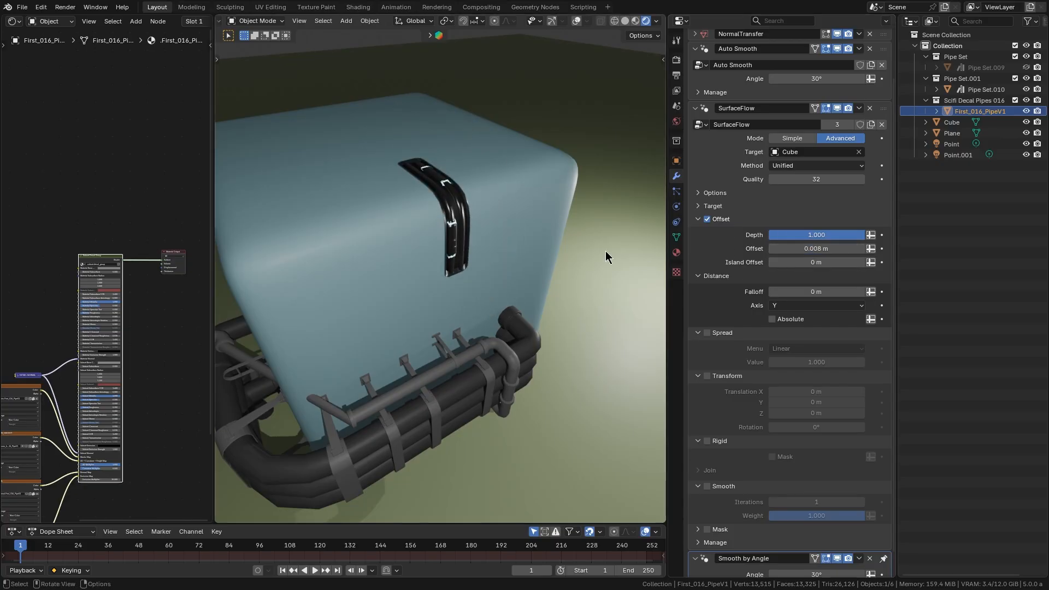
left_click(707, 333)
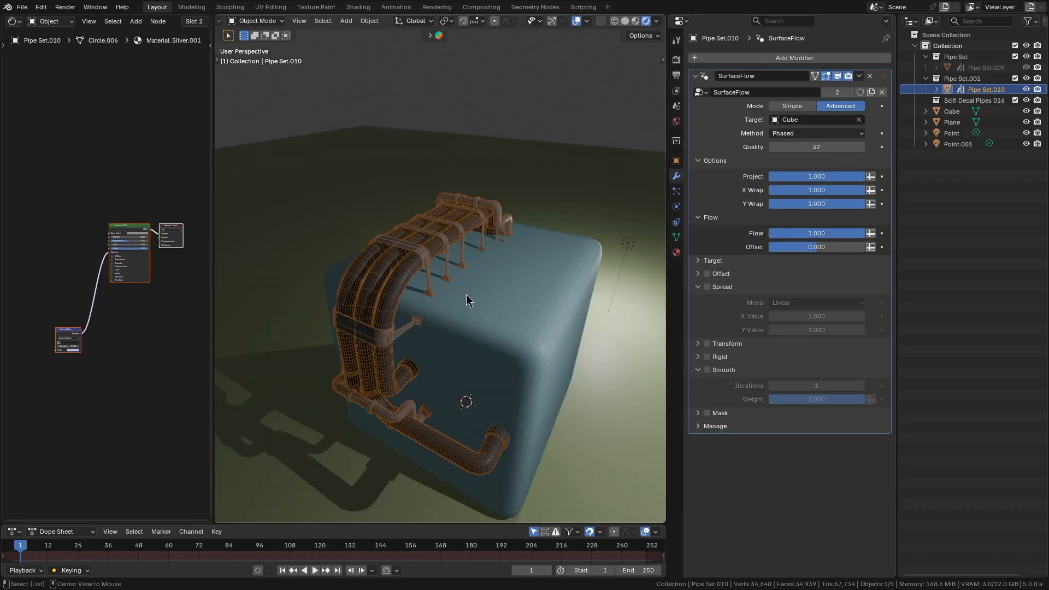
left_click_drag(815, 246, 809, 246)
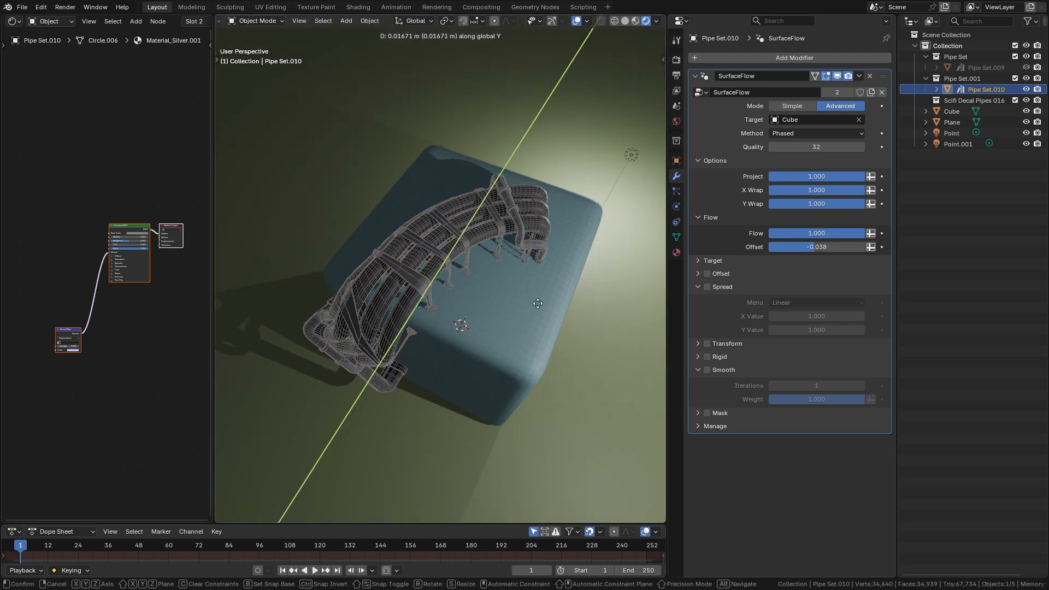
left_click_drag(539, 303, 506, 303)
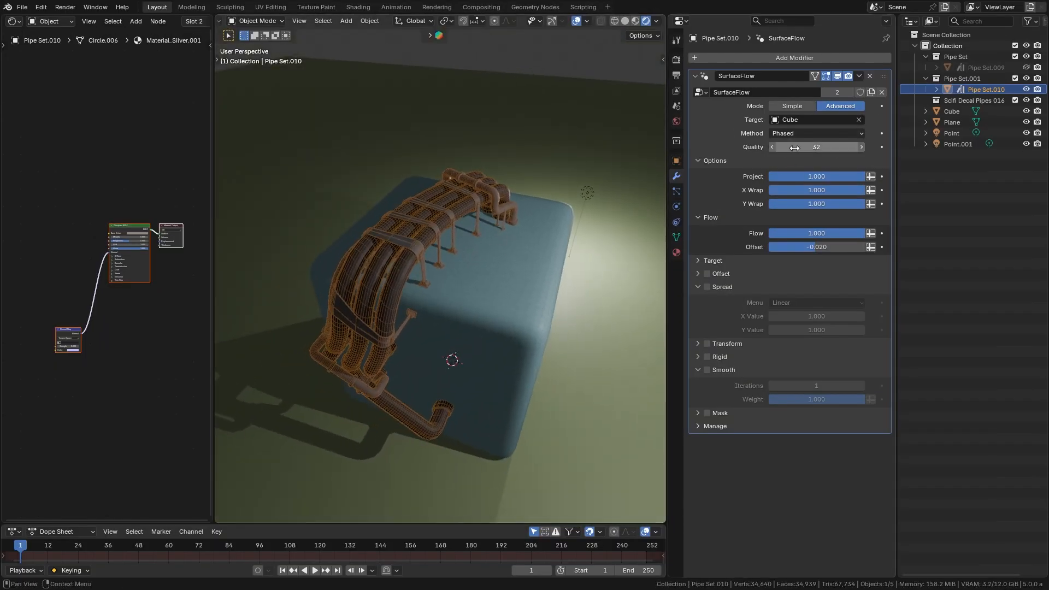
left_click(815, 146)
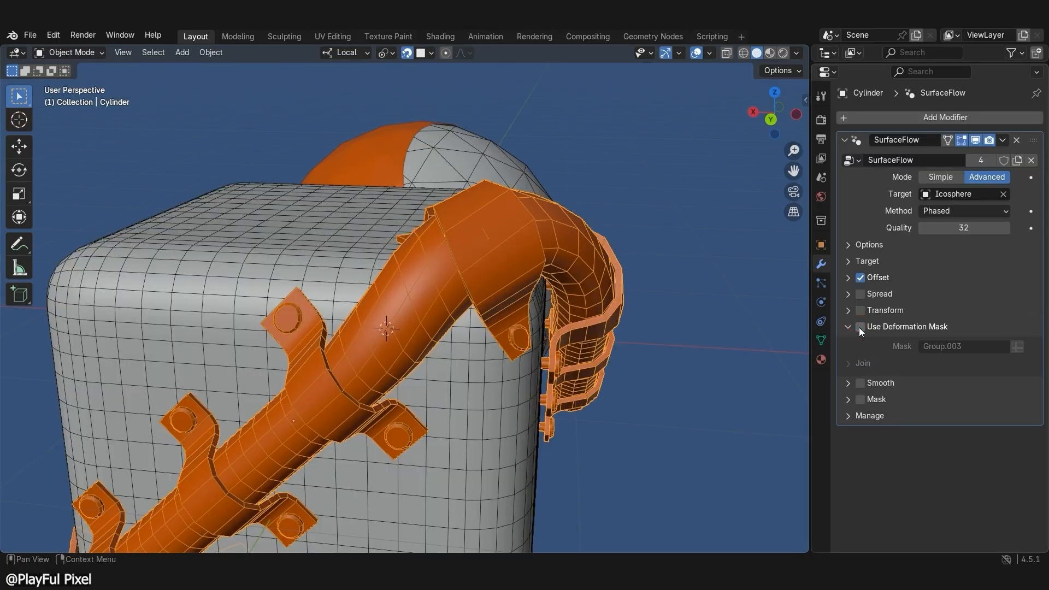
Enable the deformation mask and Smooth, adjust Offset, slide the decal across the sphere, then pick a mode for Plane.002
left_click(860, 326)
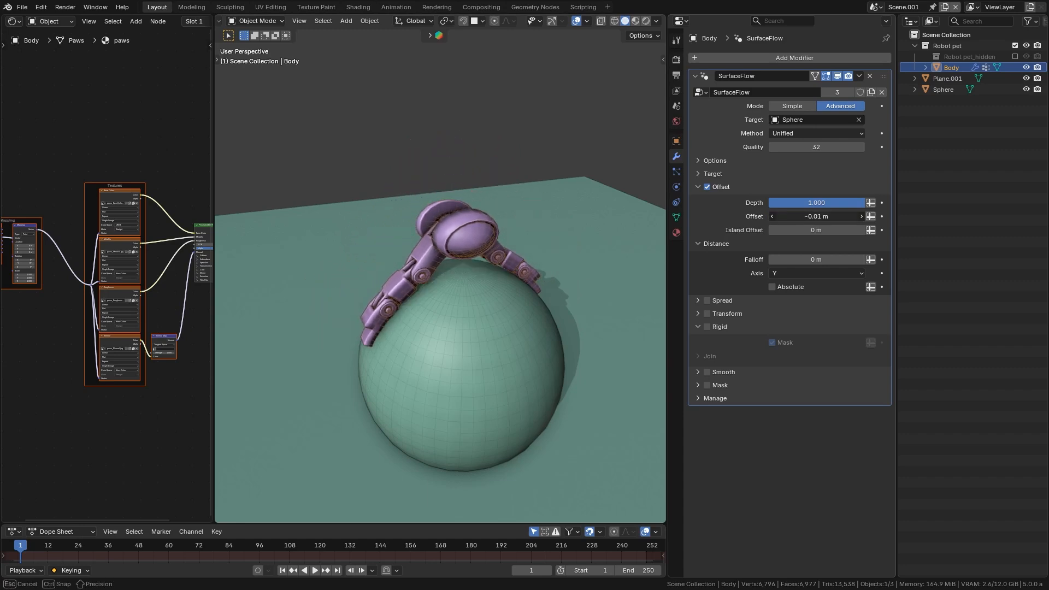
left_click_drag(816, 216, 842, 216)
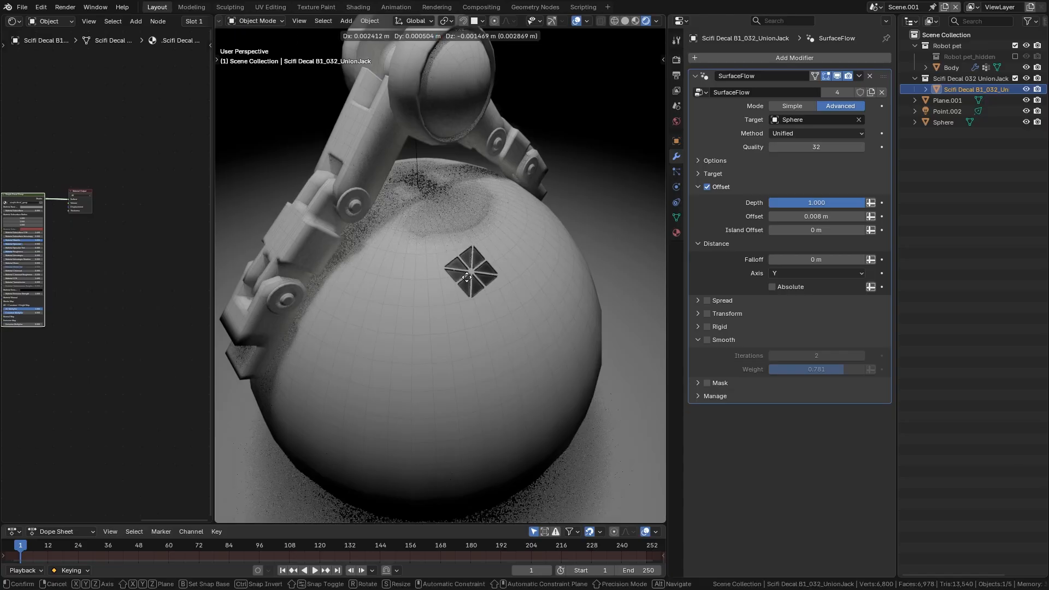
left_click_drag(472, 271, 492, 290)
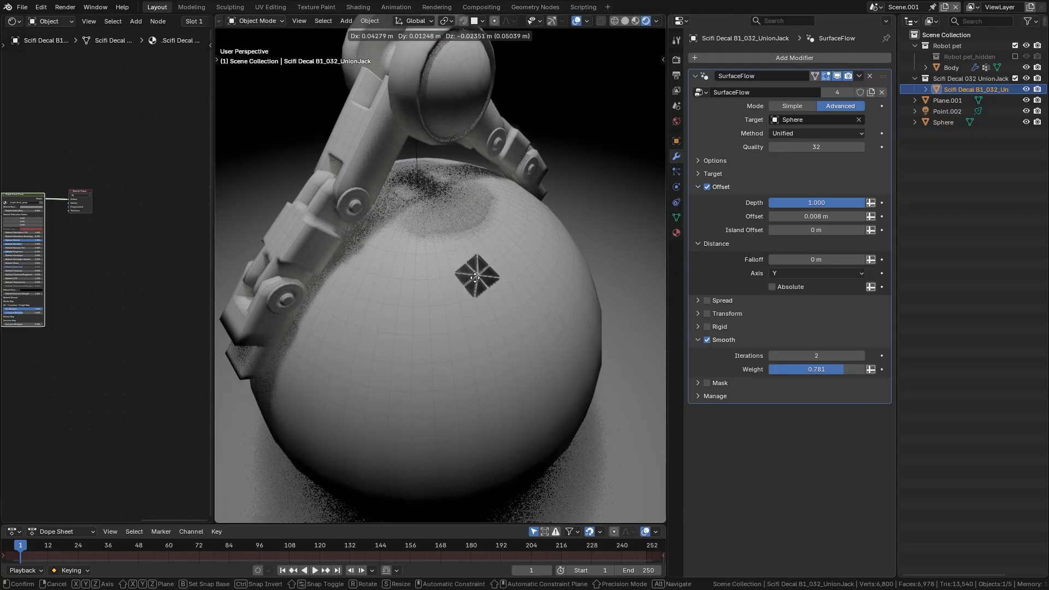
left_click_drag(476, 277, 500, 278)
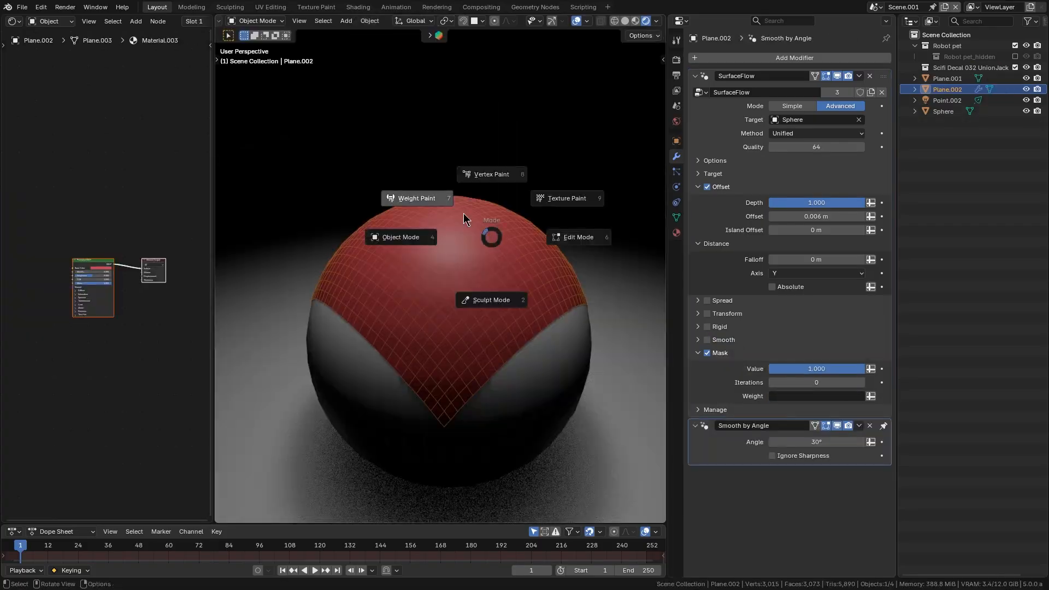
left_click(416, 197)
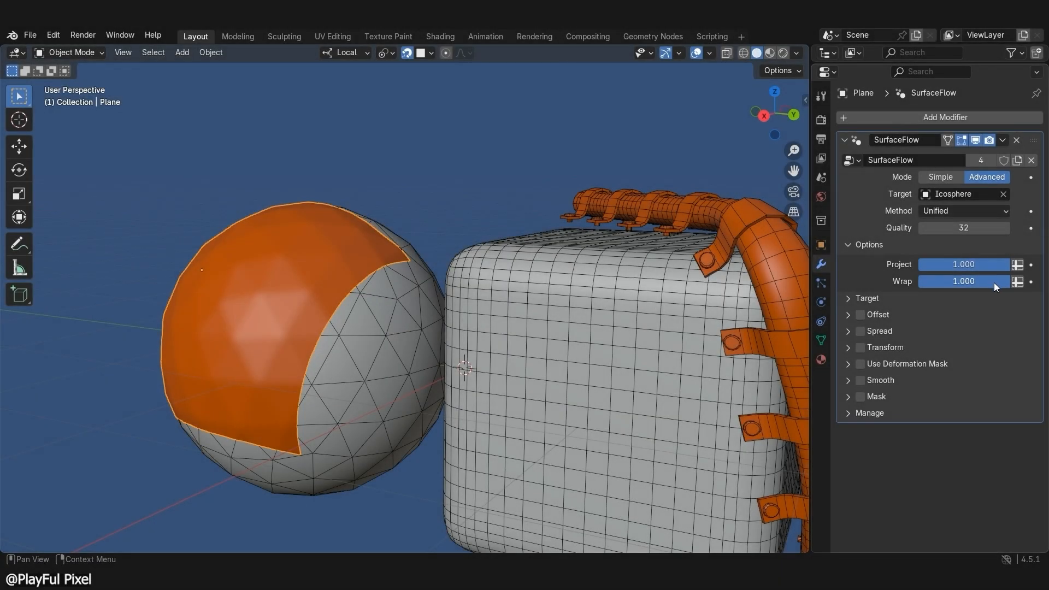
Adjust the plane's Wrap strength toward 1.000 and move the logo across the curved sheet
left_click_drag(964, 281, 927, 281)
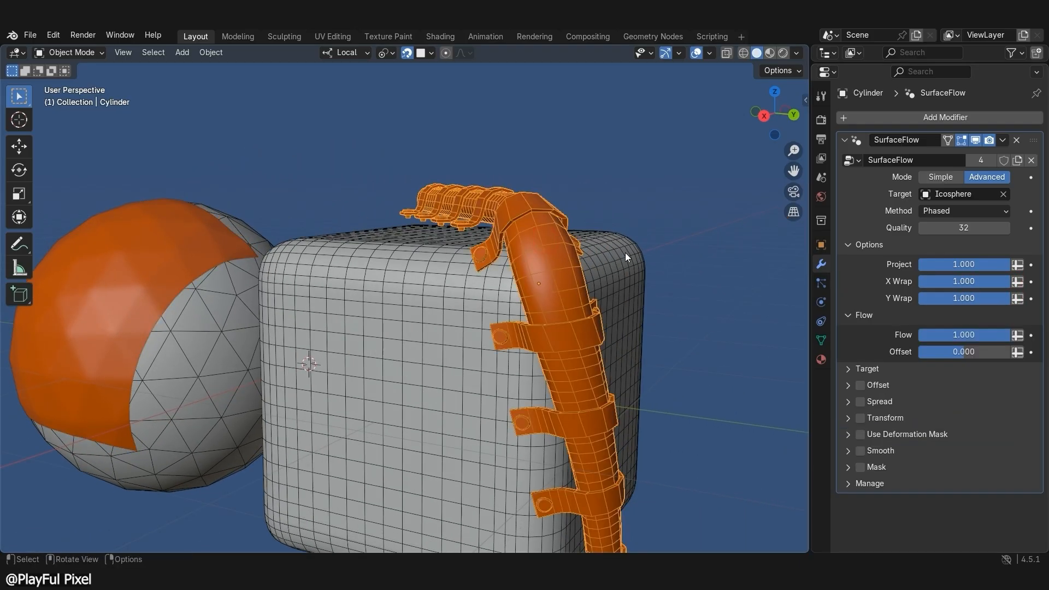
left_click_drag(983, 280, 946, 287)
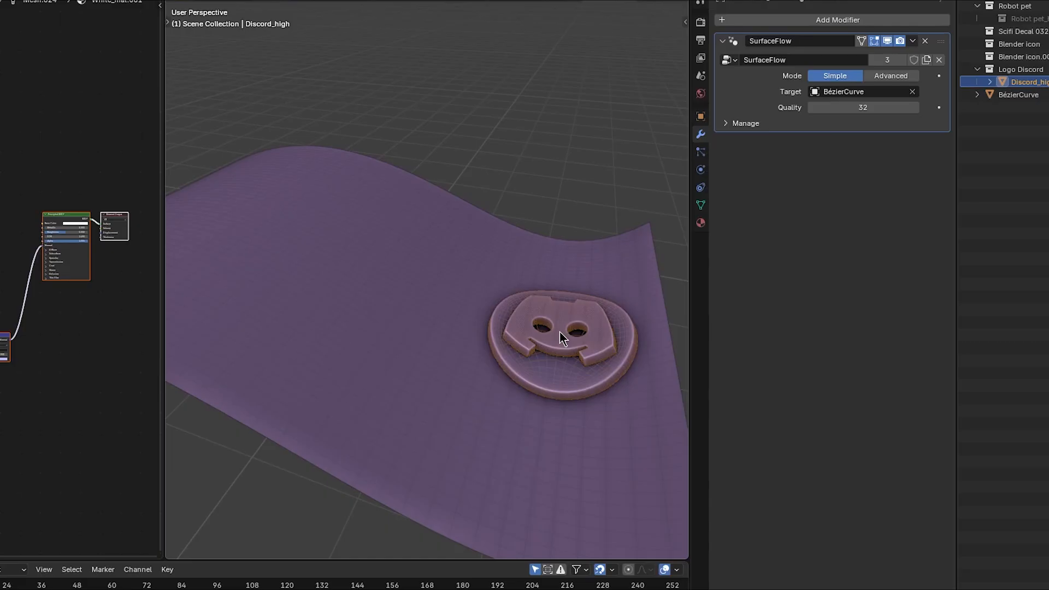
left_click_drag(561, 336, 475, 211)
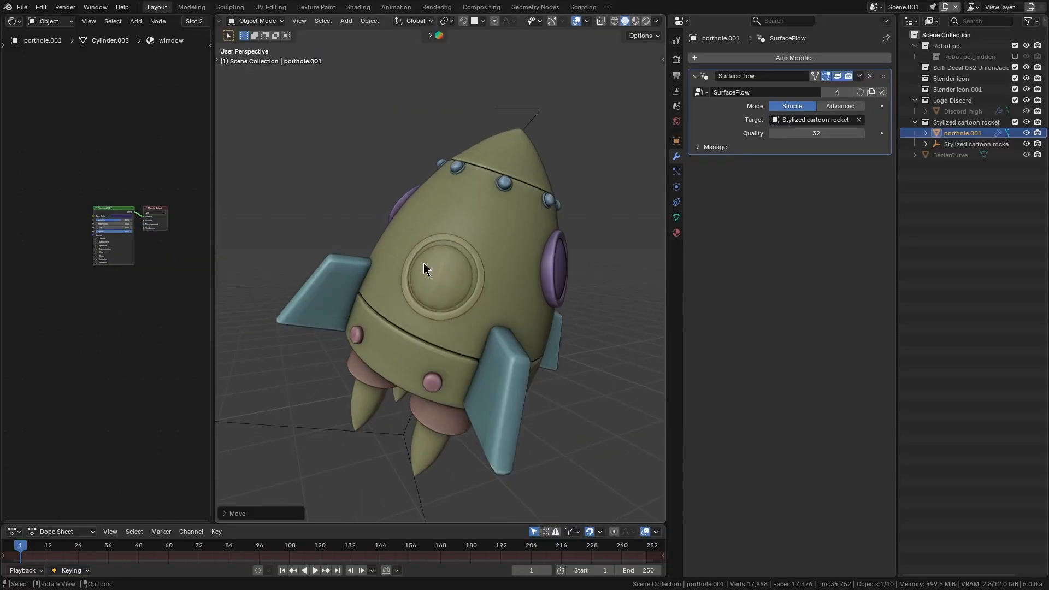
Slide the porthole over the rocket body and fit the shoulder armor across the mannequin
left_click_drag(425, 268, 451, 223)
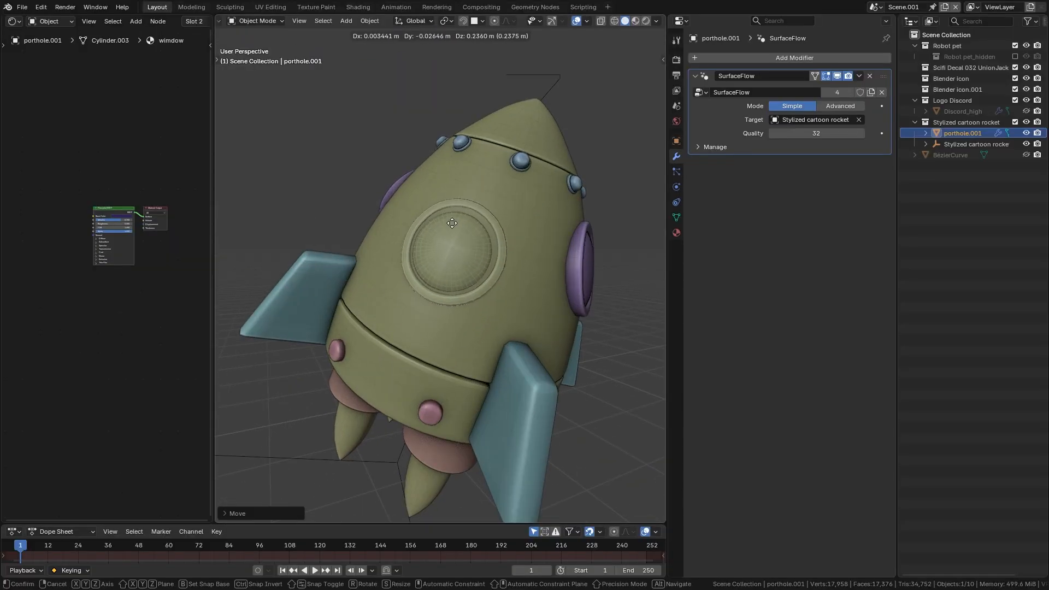
left_click_drag(451, 223, 407, 287)
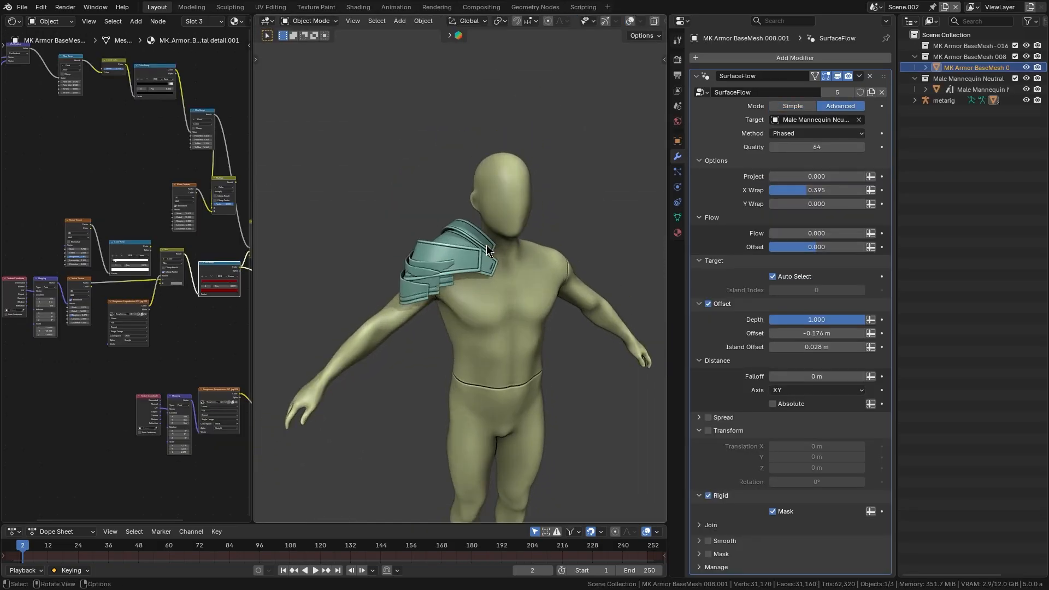
left_click_drag(487, 251, 458, 261)
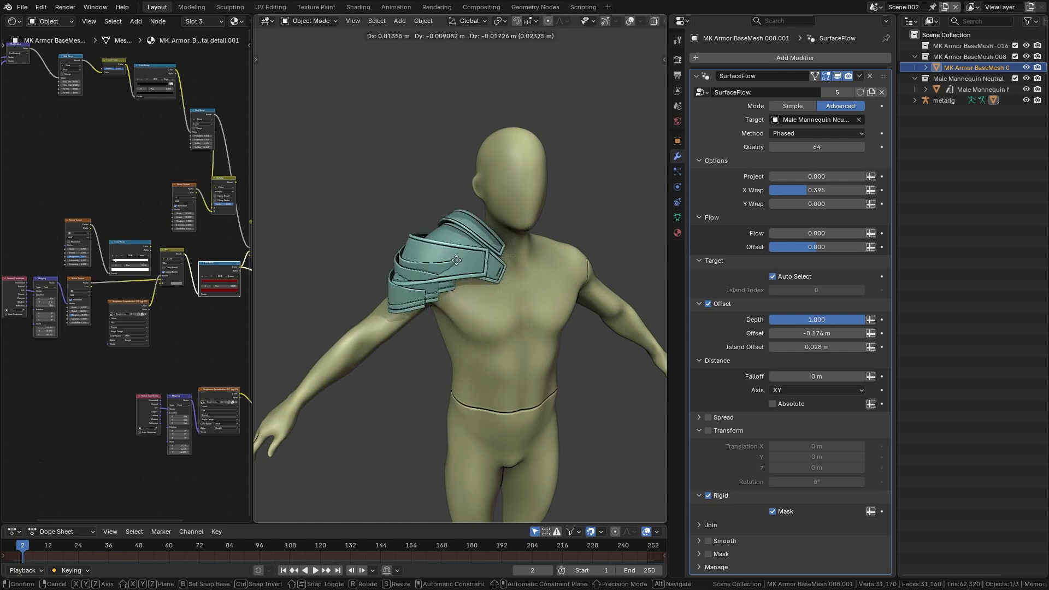
left_click_drag(456, 260, 466, 272)
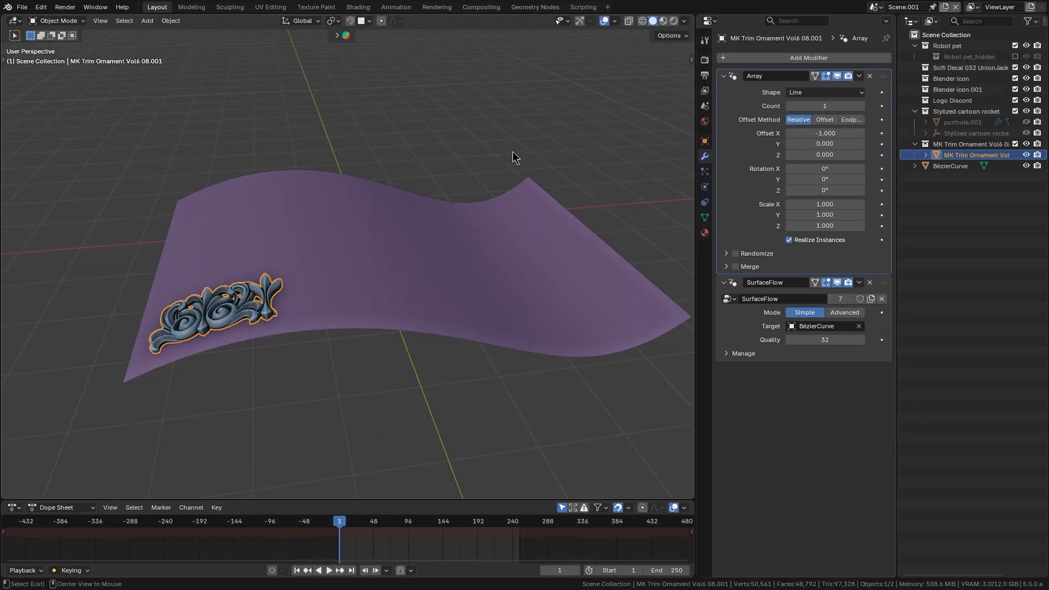
Target SurfaceFlow at the drone body, expand Manage and scrub the Dope Sheet timeline through the wrap animation
left_click(824, 106)
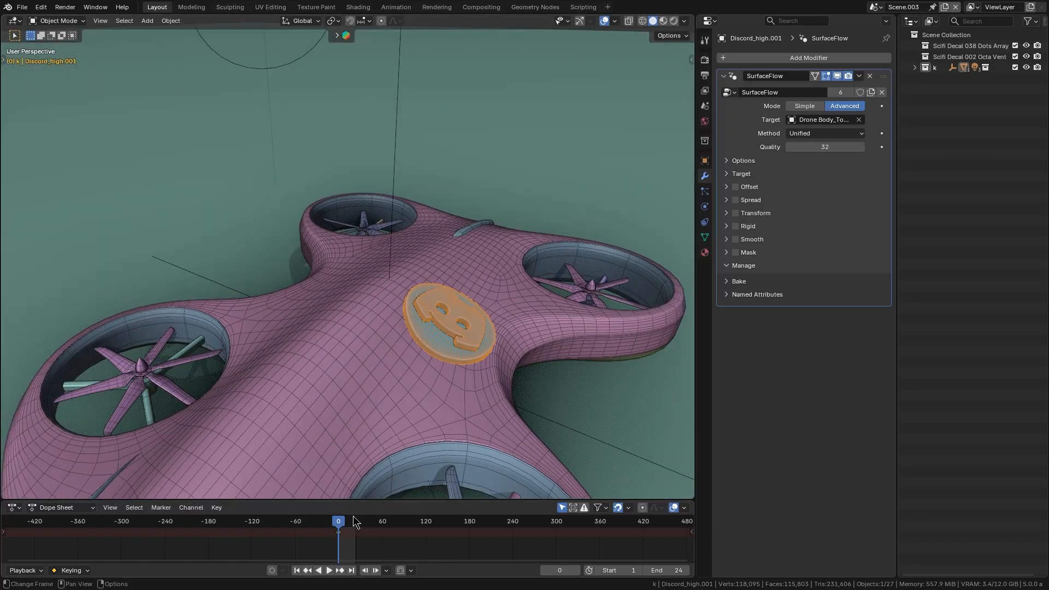
left_click_drag(448, 315, 334, 280)
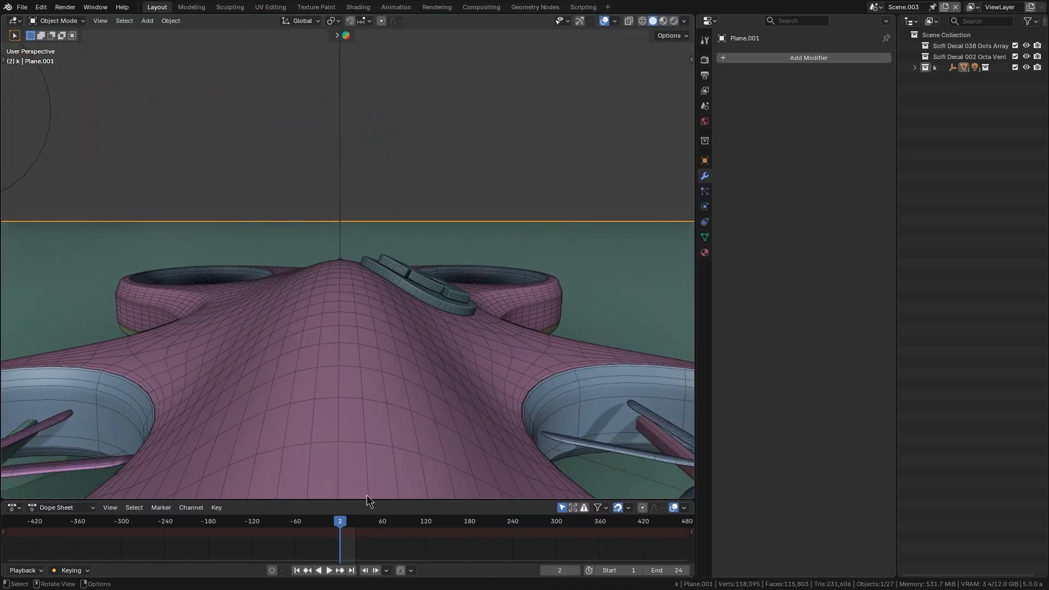
left_click_drag(340, 520, 351, 520)
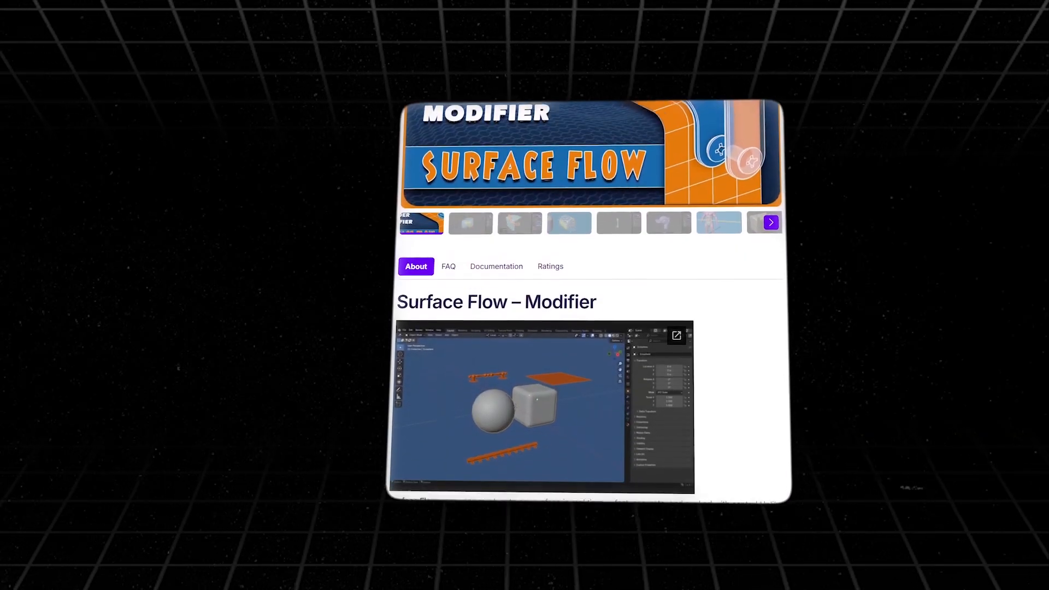
Set Distance Falloff on the ring, then lower the text's Mask Value from 1.000 to about 0.476
scroll("down", 3)
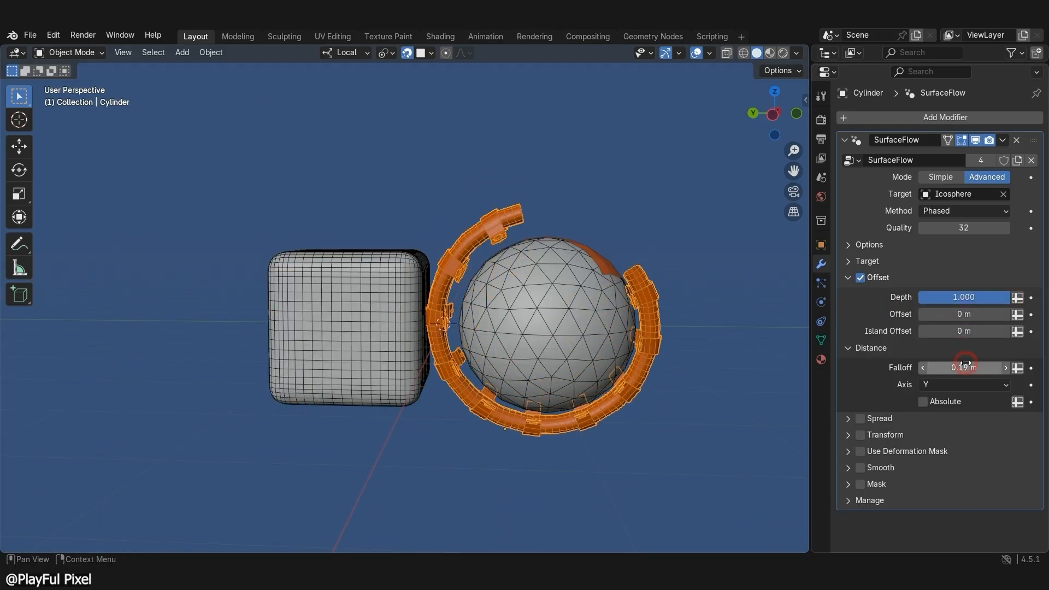
left_click(923, 401)
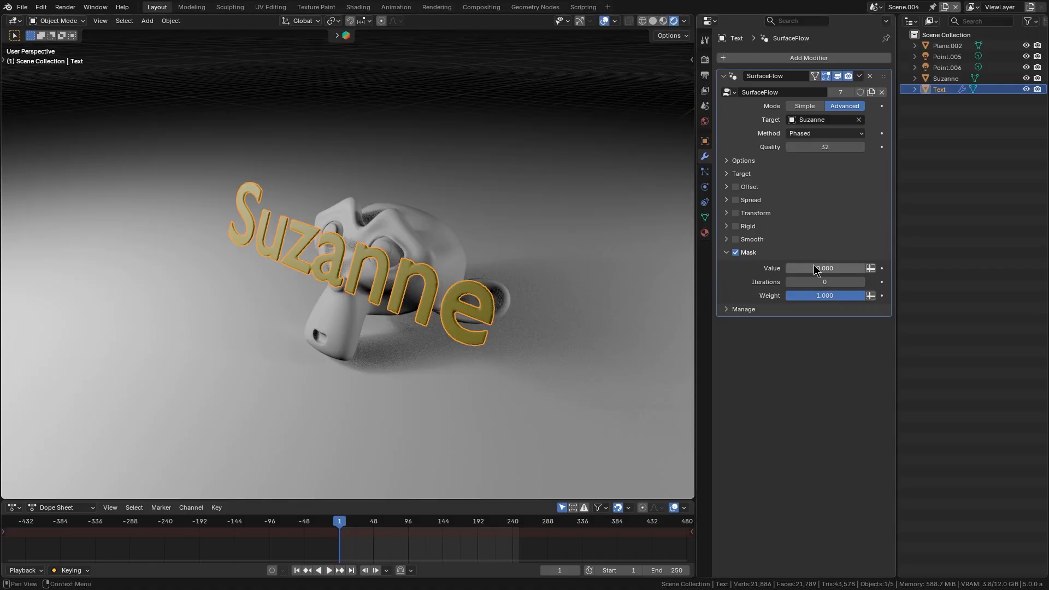
left_click_drag(836, 268, 816, 268)
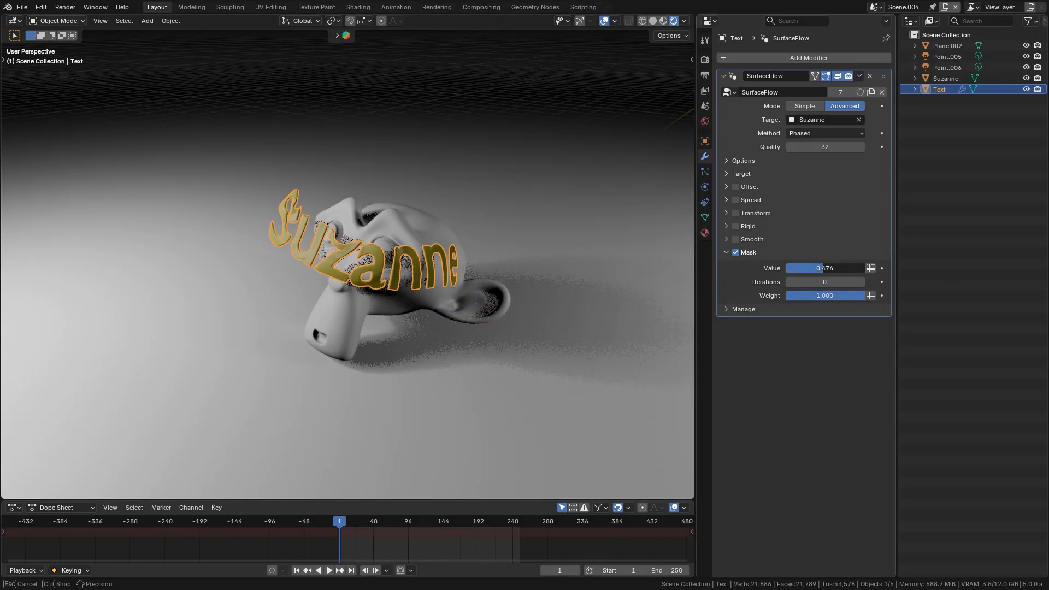